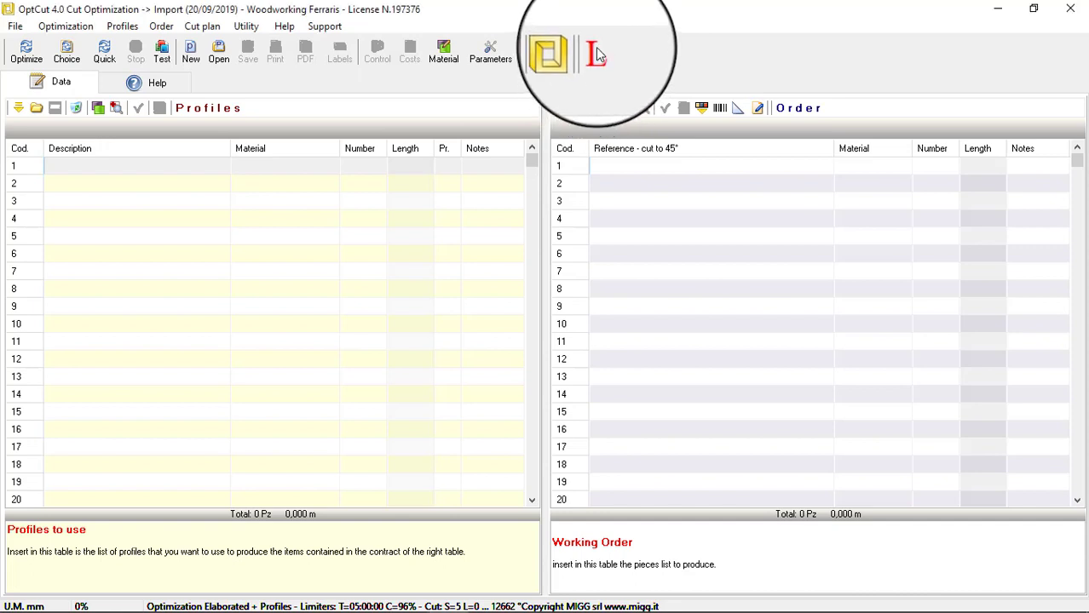
- Choose Linear as the optimization type for bars and tubes
click(25, 51)
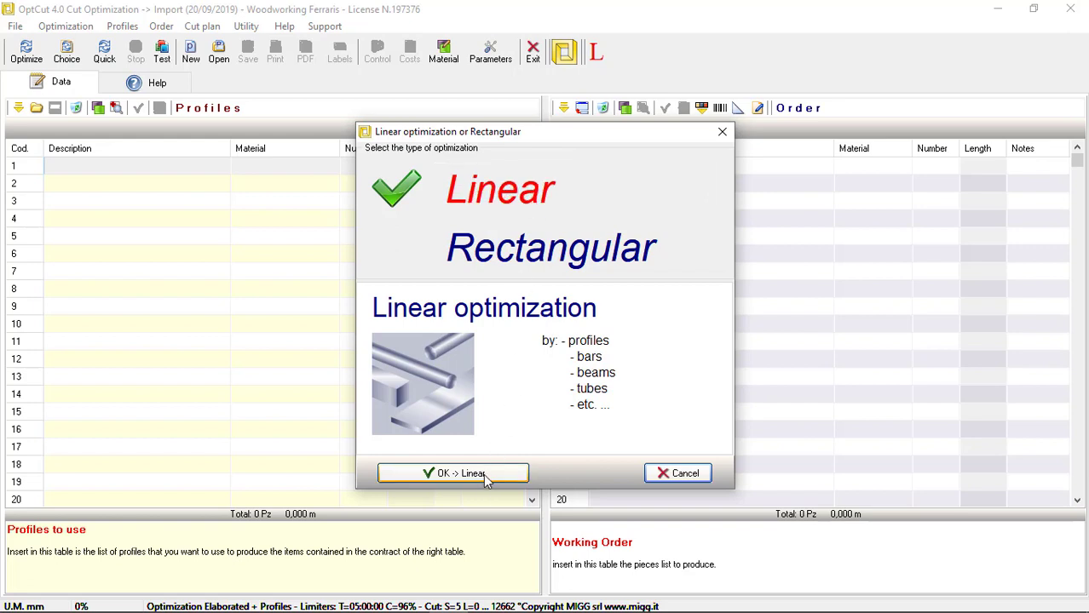
click(453, 473)
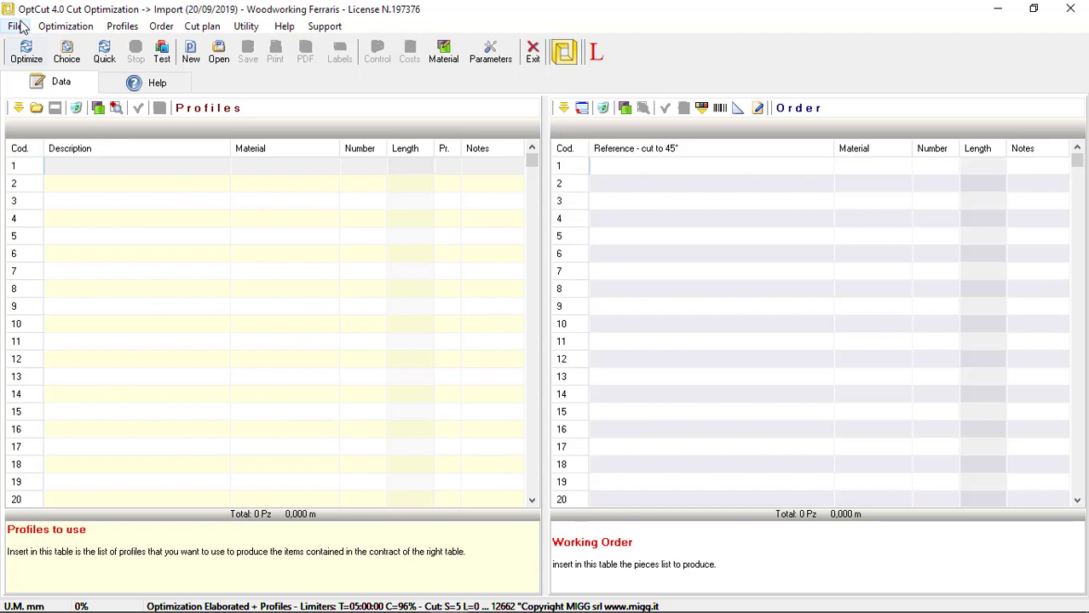
click(13, 26)
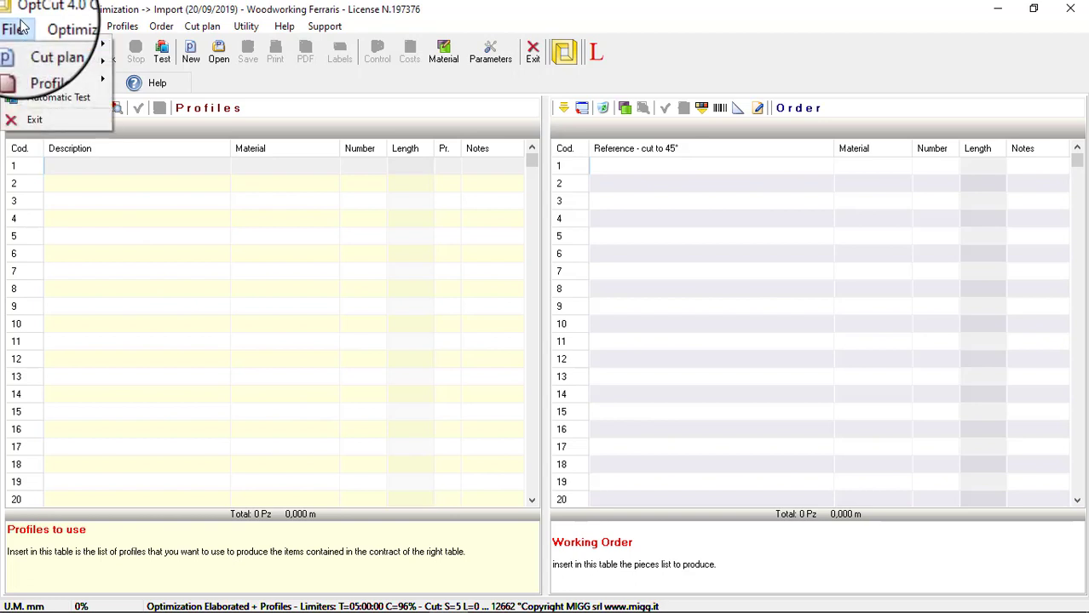
click(57, 57)
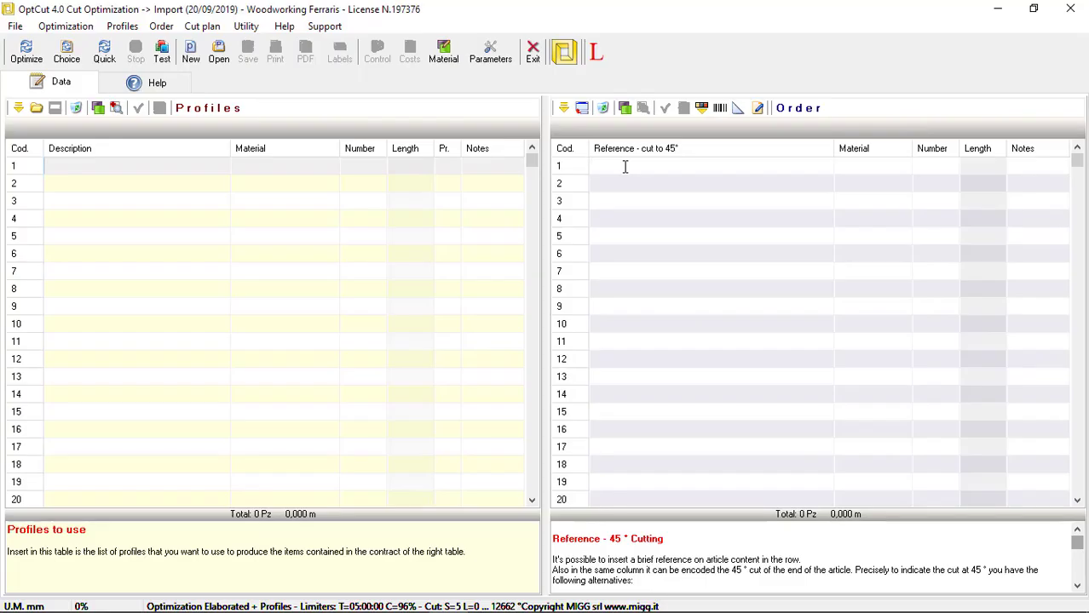
- Enter the first order line 'tube' in LAM12: 12 pieces of length 125
text(tube)
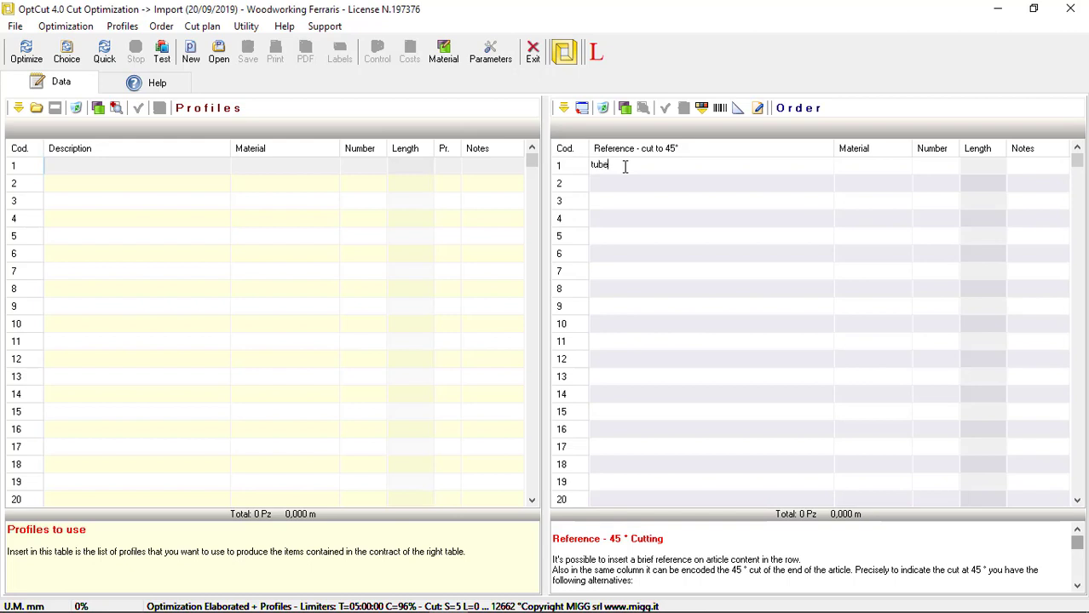
click(871, 165)
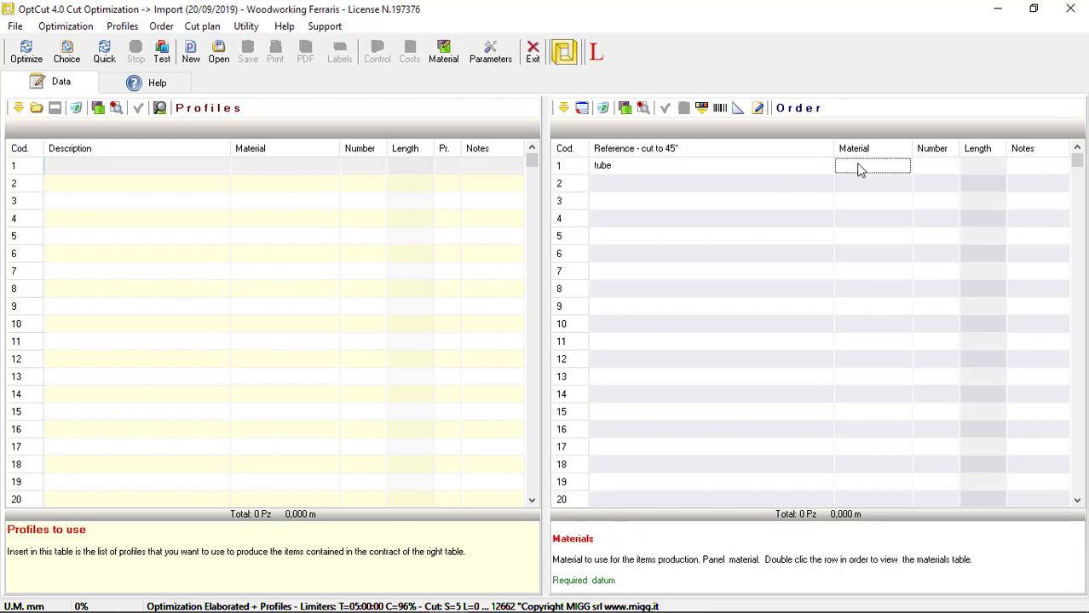
double_click(872, 165)
text(LAM12)
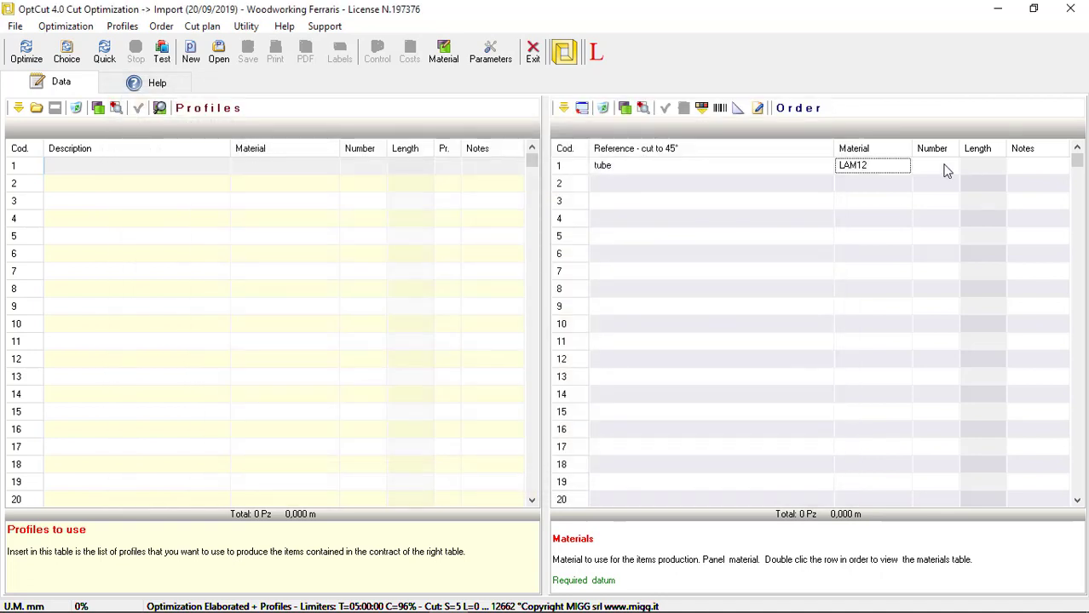
click(936, 165)
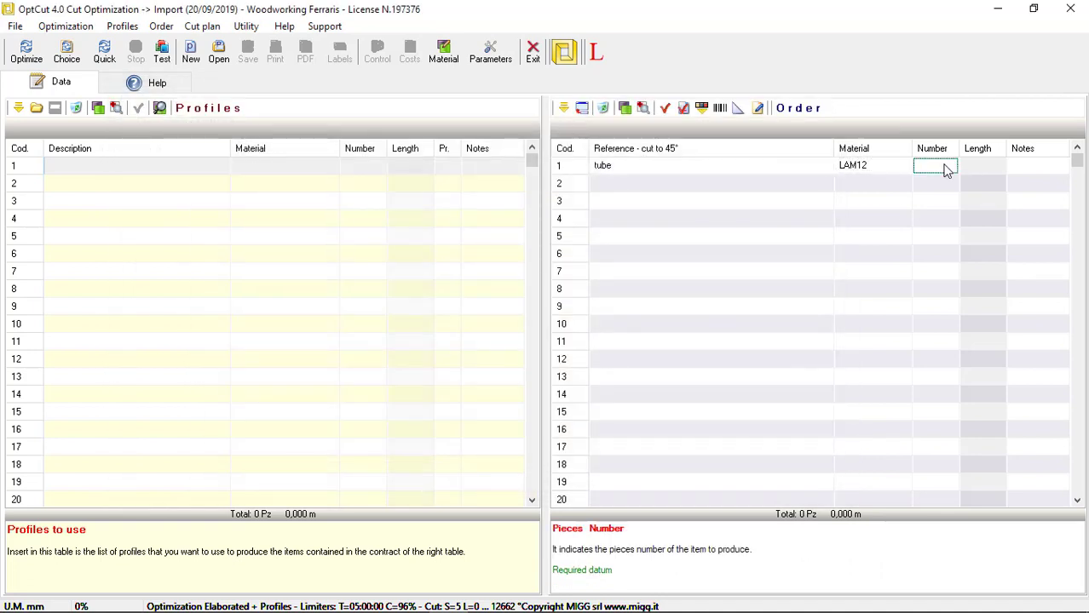
text(12)
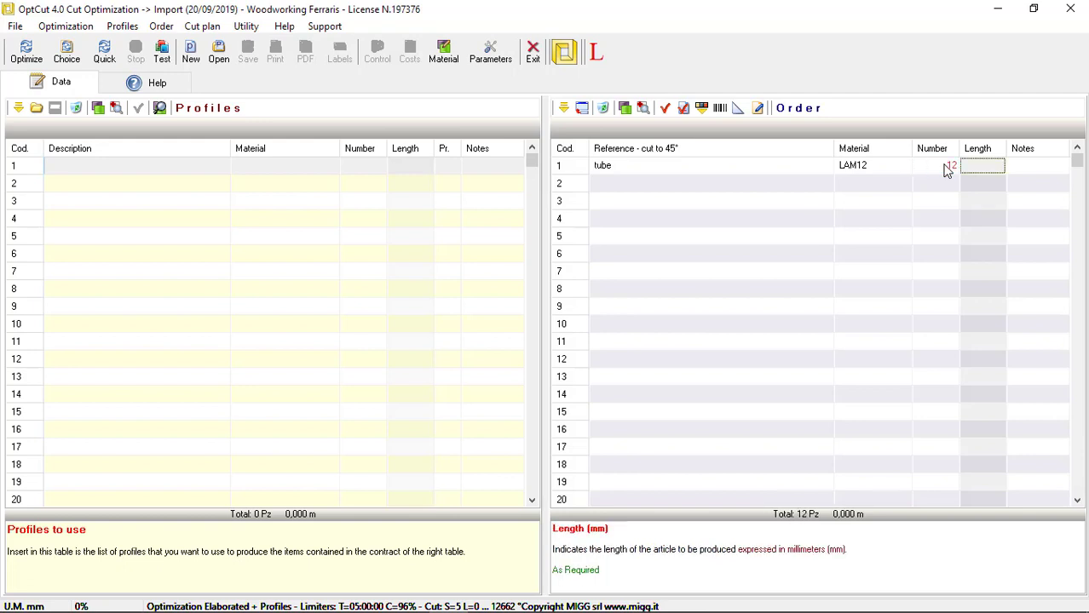
text(12)
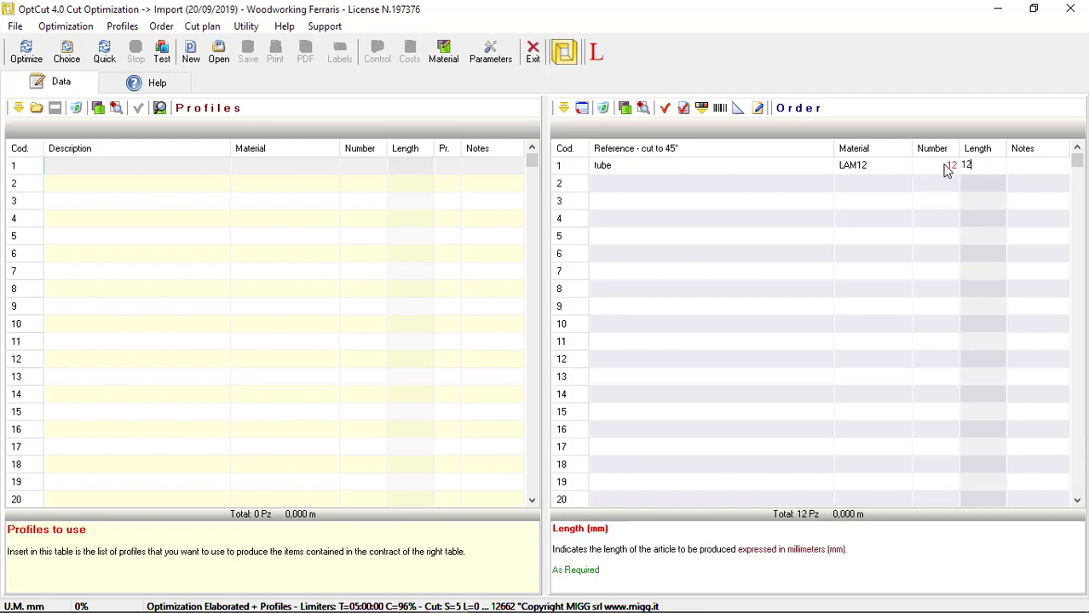
text(5)
click(983, 200)
text(890)
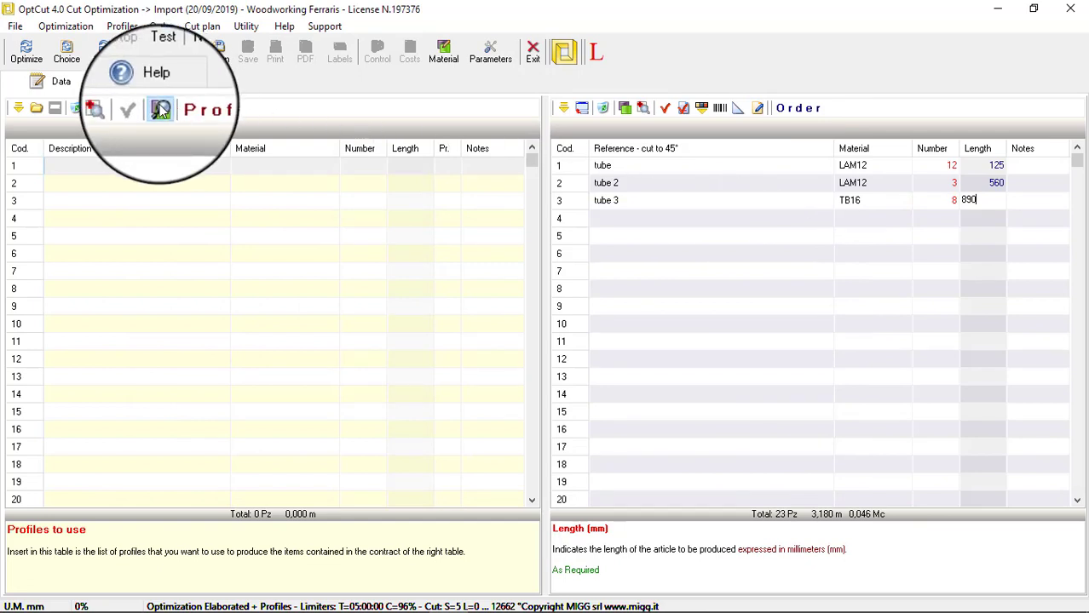
- Load the LAM12 and TB16 stock profiles and run the cut optimization
click(161, 107)
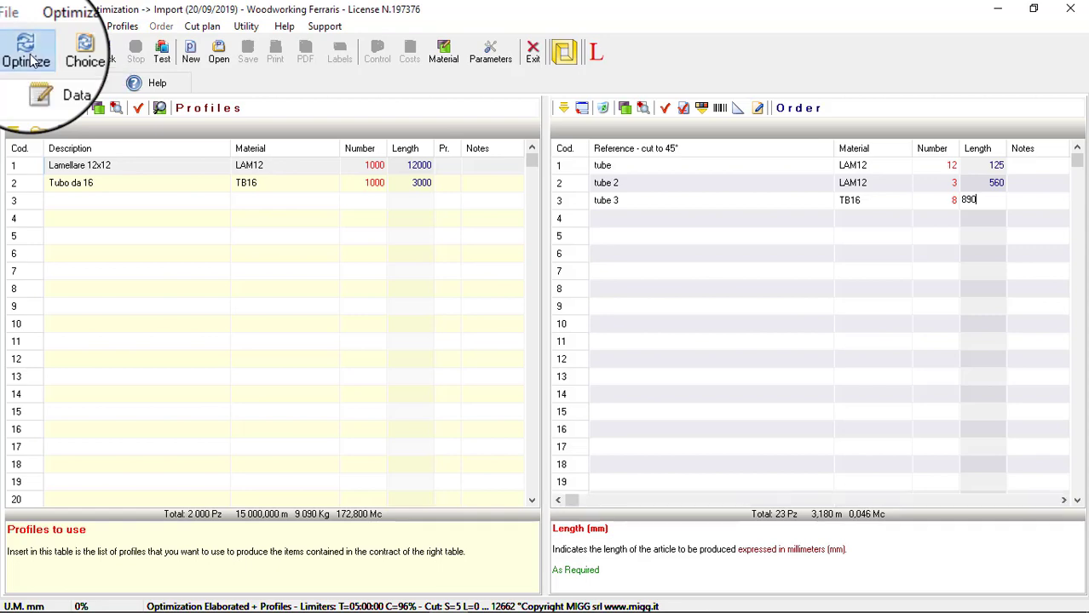
click(25, 51)
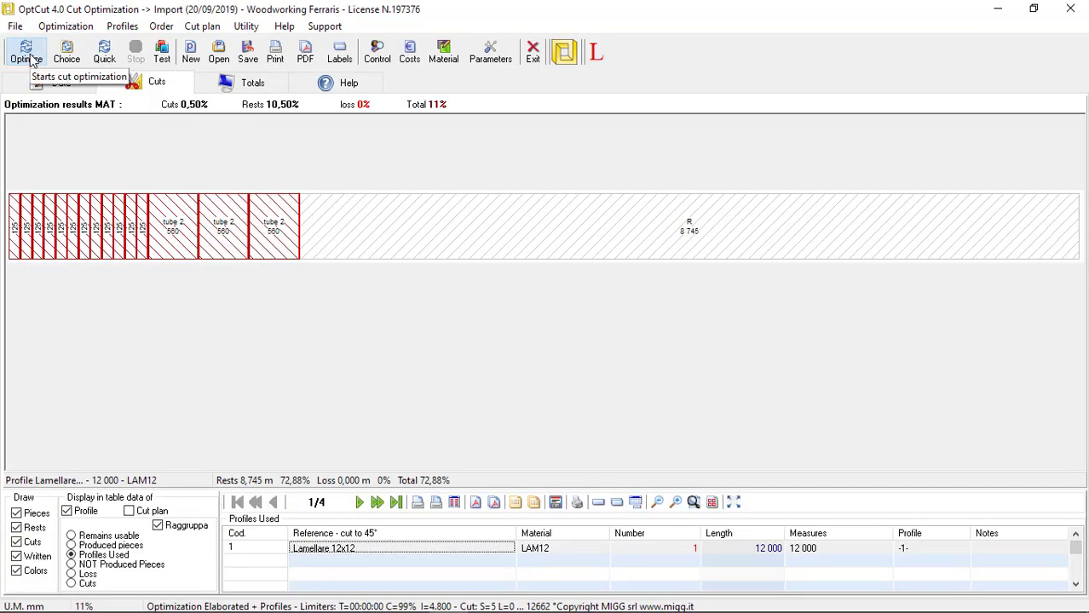
mouse_move(291, 405)
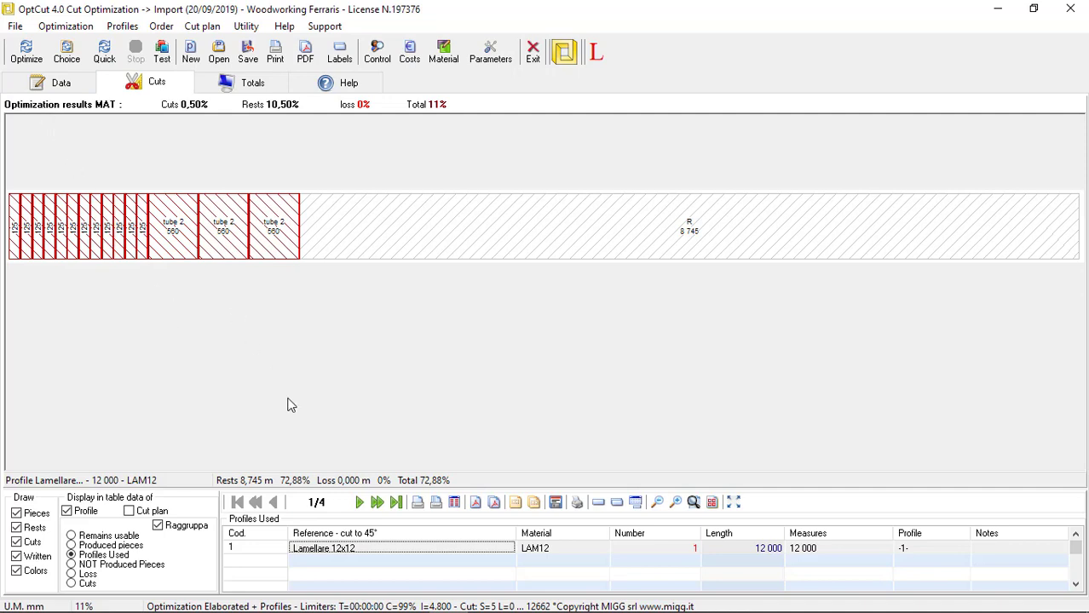
mouse_move(359, 502)
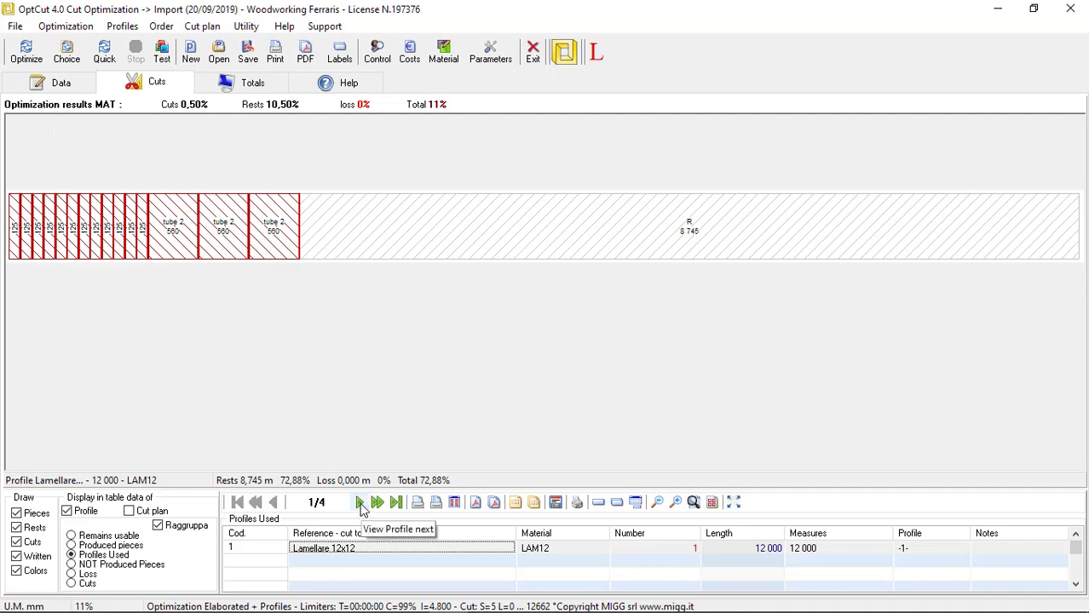
- Page forward through bar plans 2–4, then back to the first bar's plan
click(359, 502)
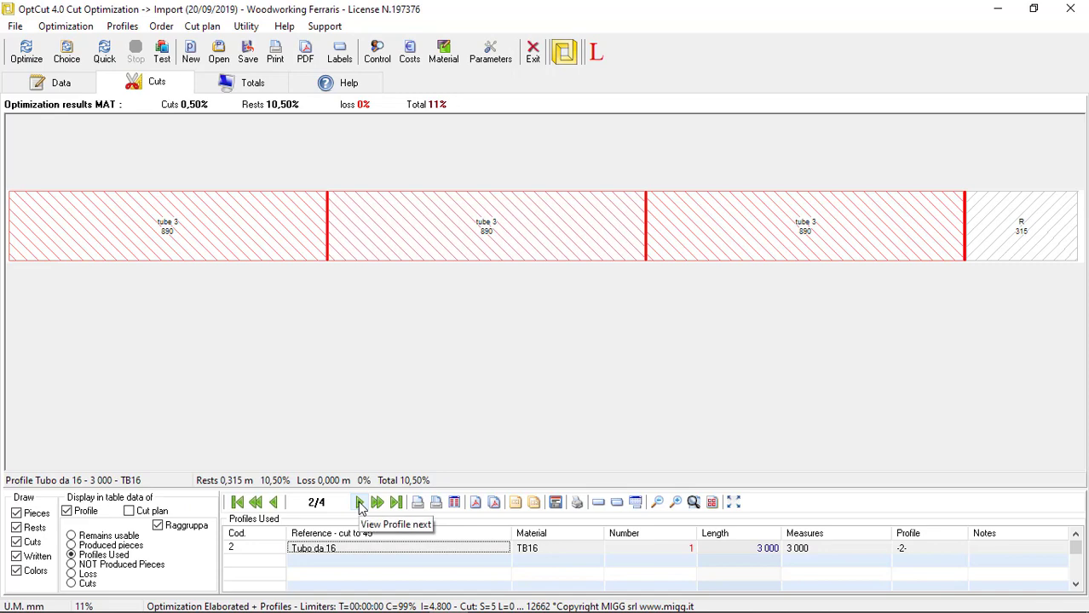
click(358, 502)
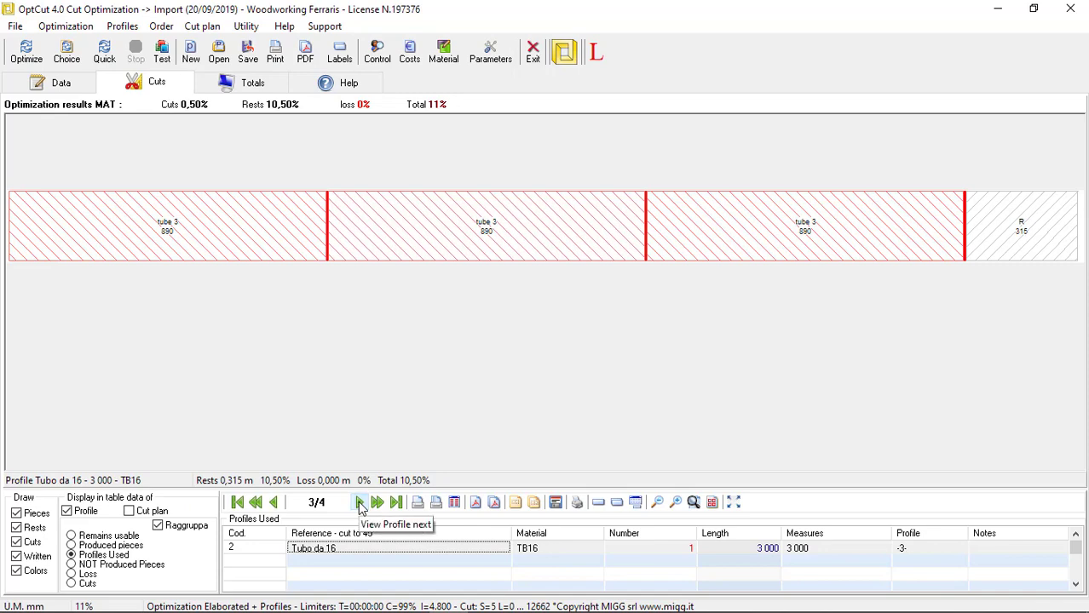
click(377, 502)
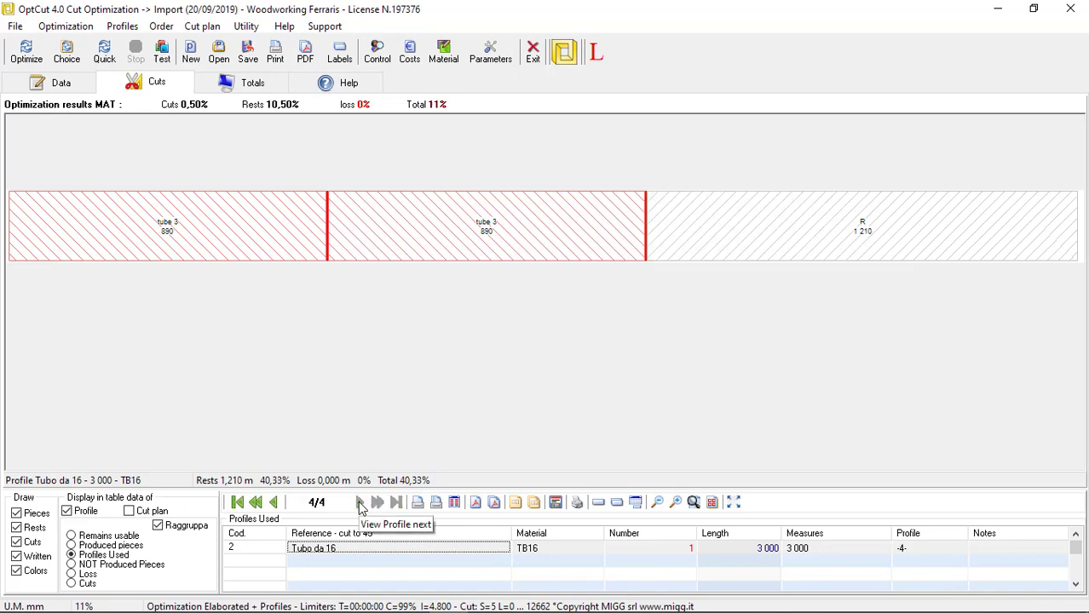
click(273, 502)
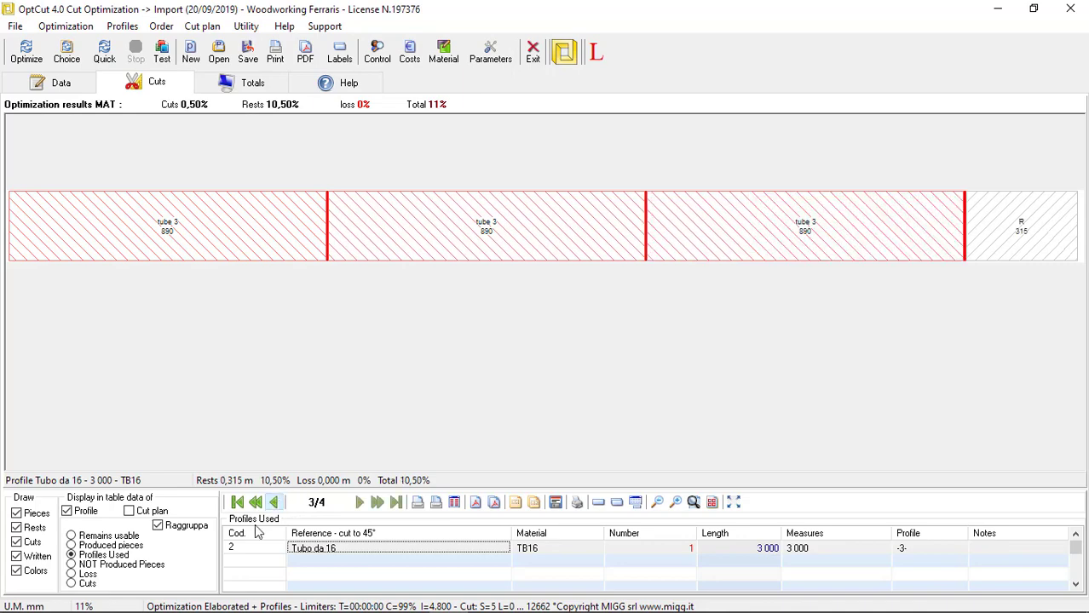
click(273, 502)
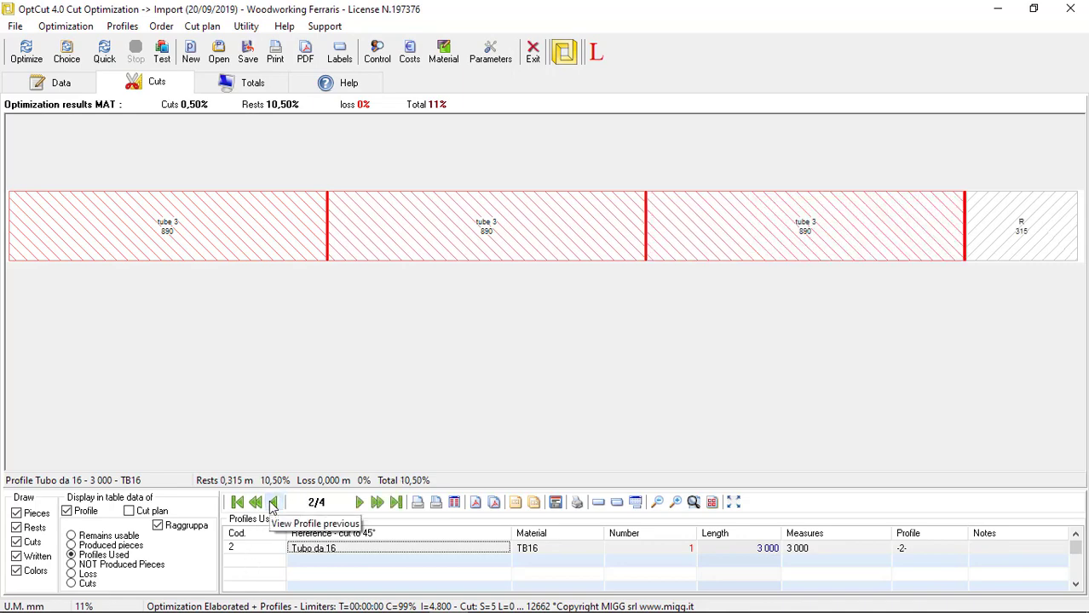
click(273, 502)
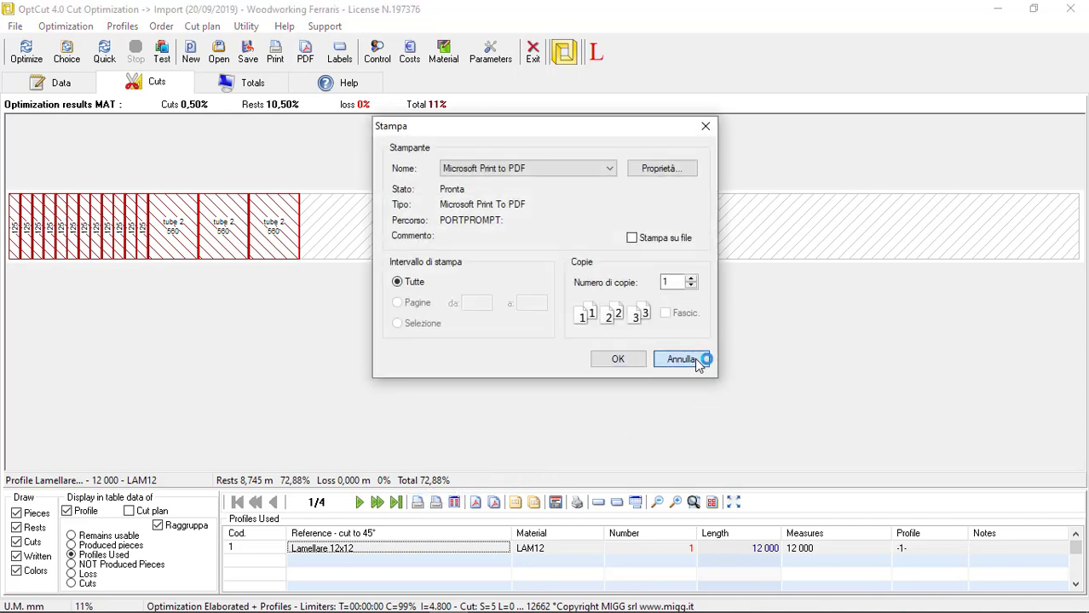
- Cancel the Stampa print dialog and display the Totals page
click(682, 359)
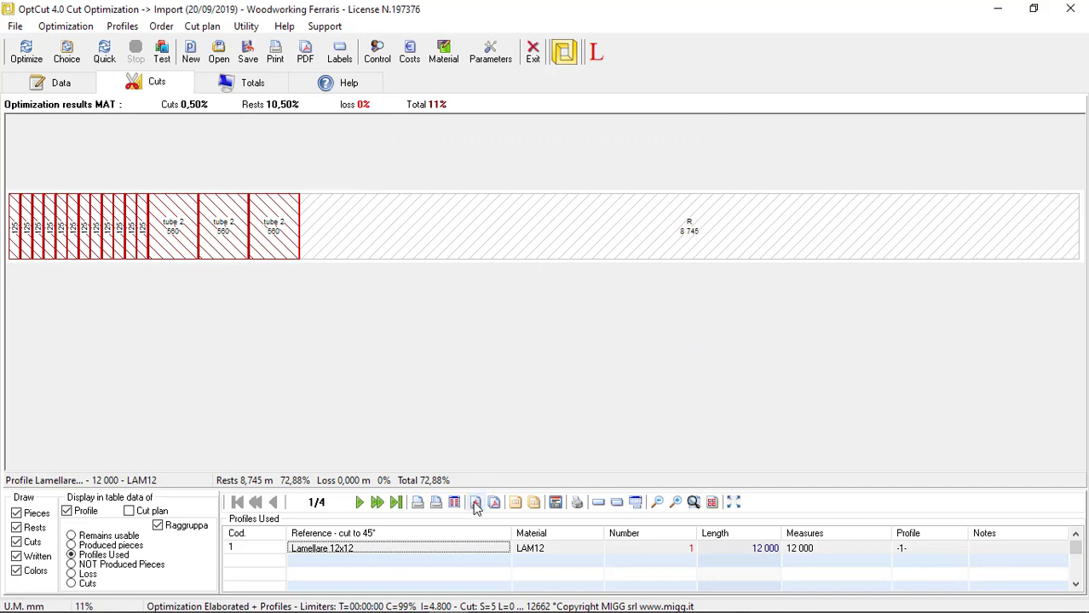
click(253, 82)
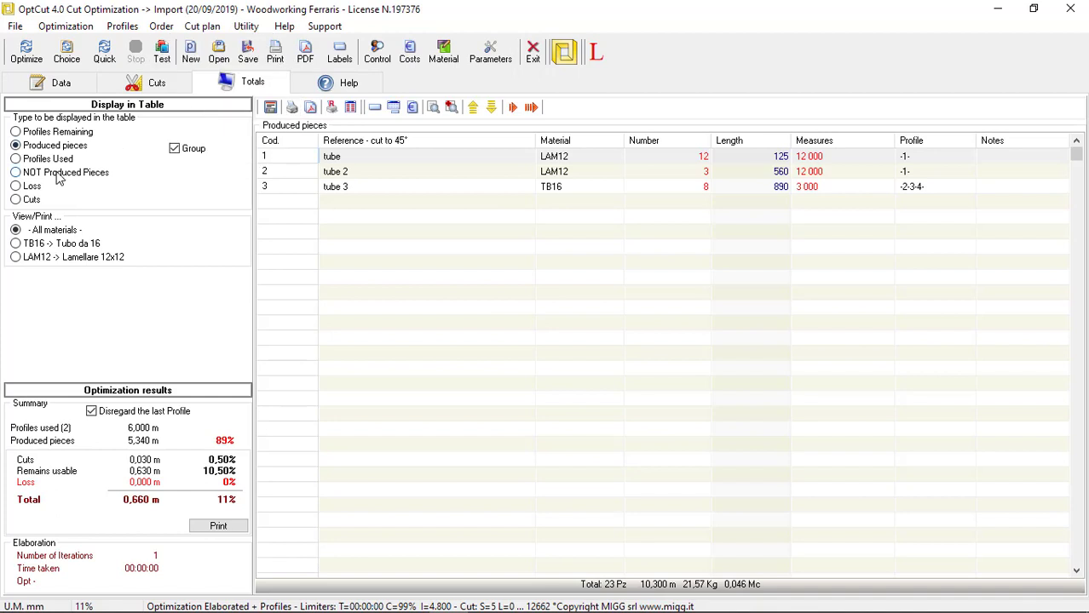
- Show used and remaining profiles, then list all 23 produced pieces ungrouped
click(14, 158)
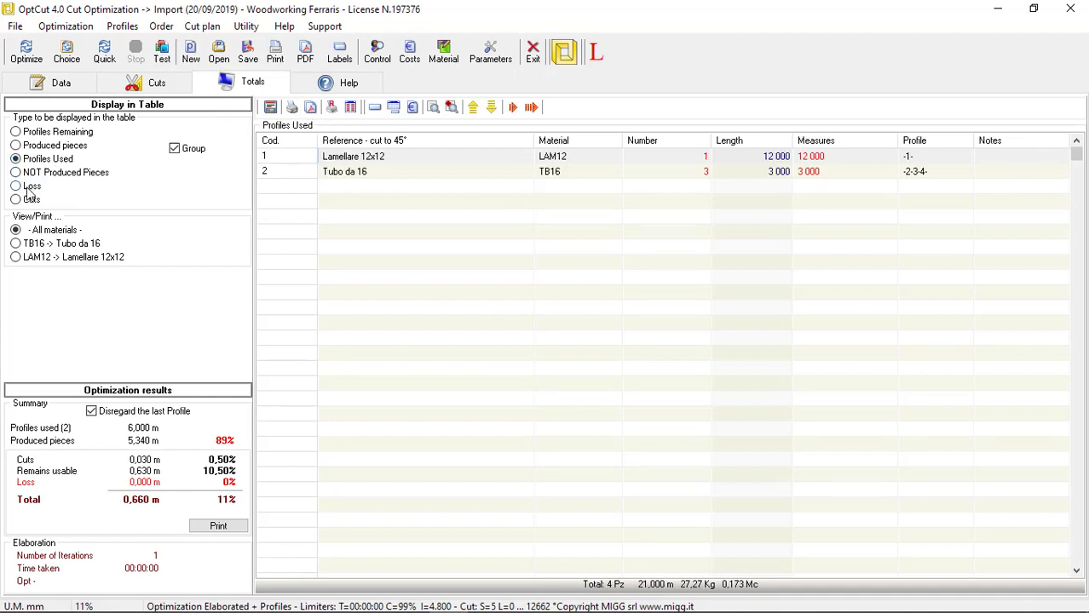
click(15, 132)
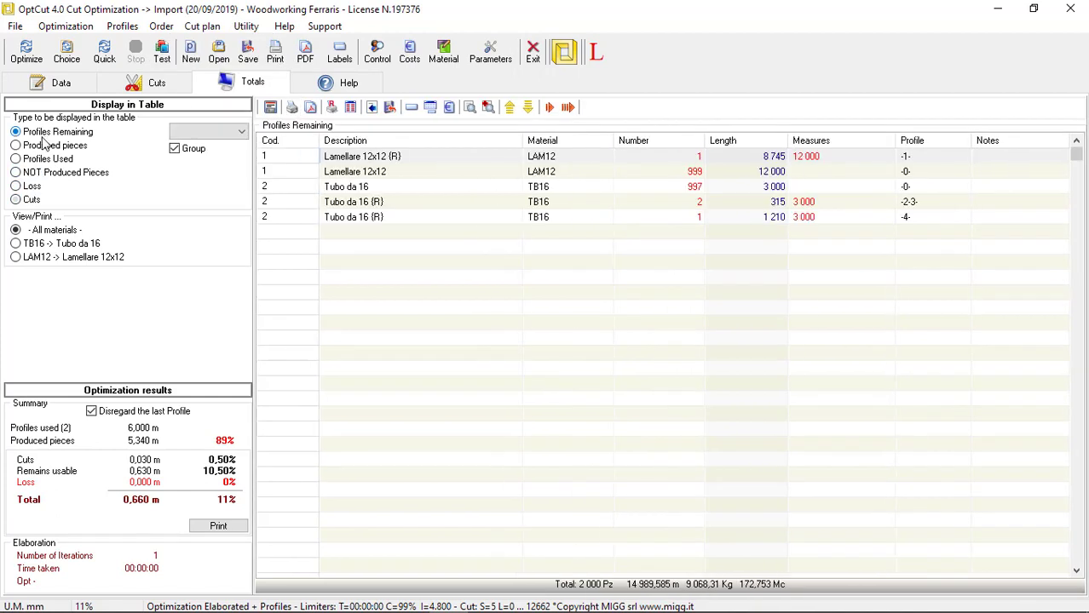
click(15, 145)
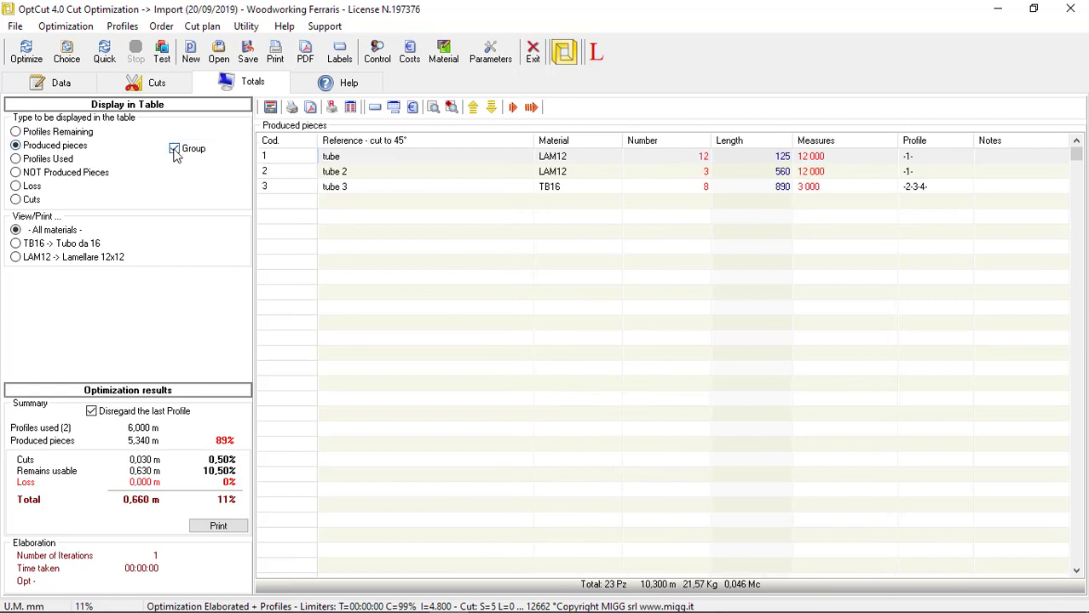
click(175, 148)
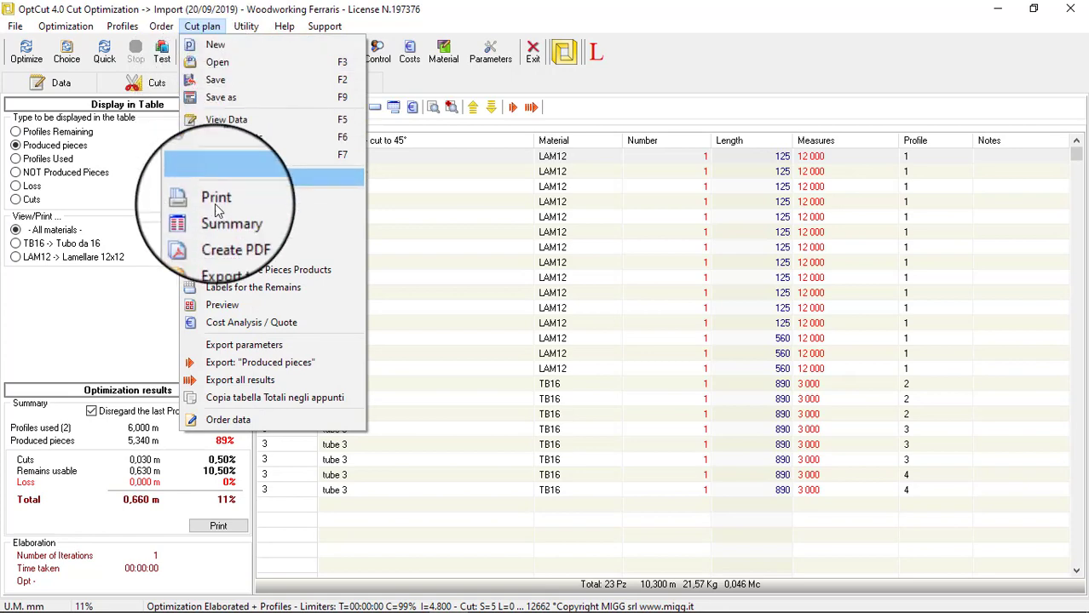
- Open the cost analysis quote totaling 60.28 and show its print preview
click(251, 322)
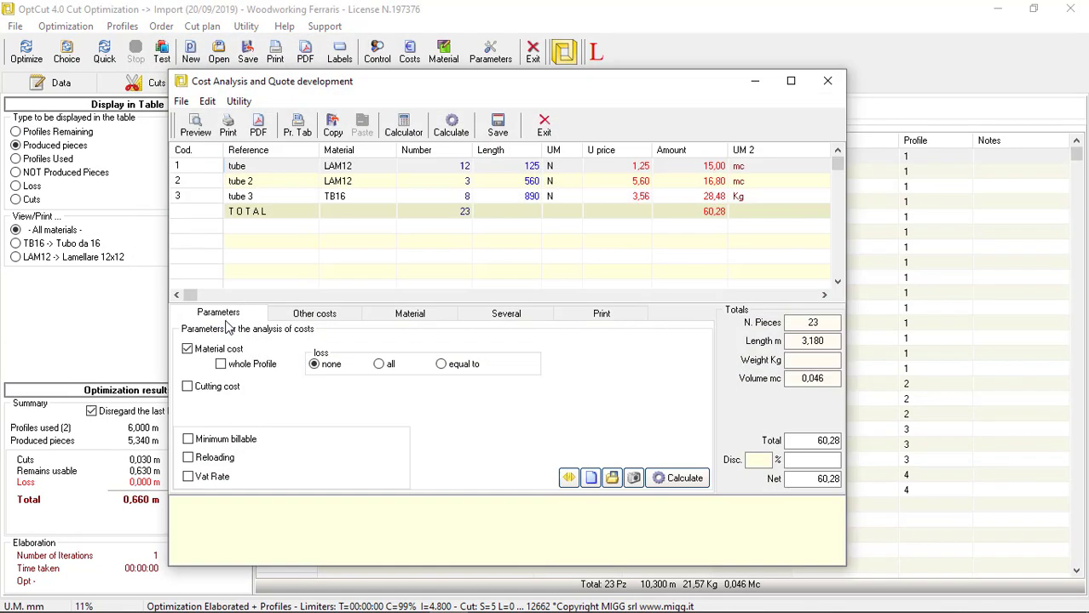
mouse_move(315, 313)
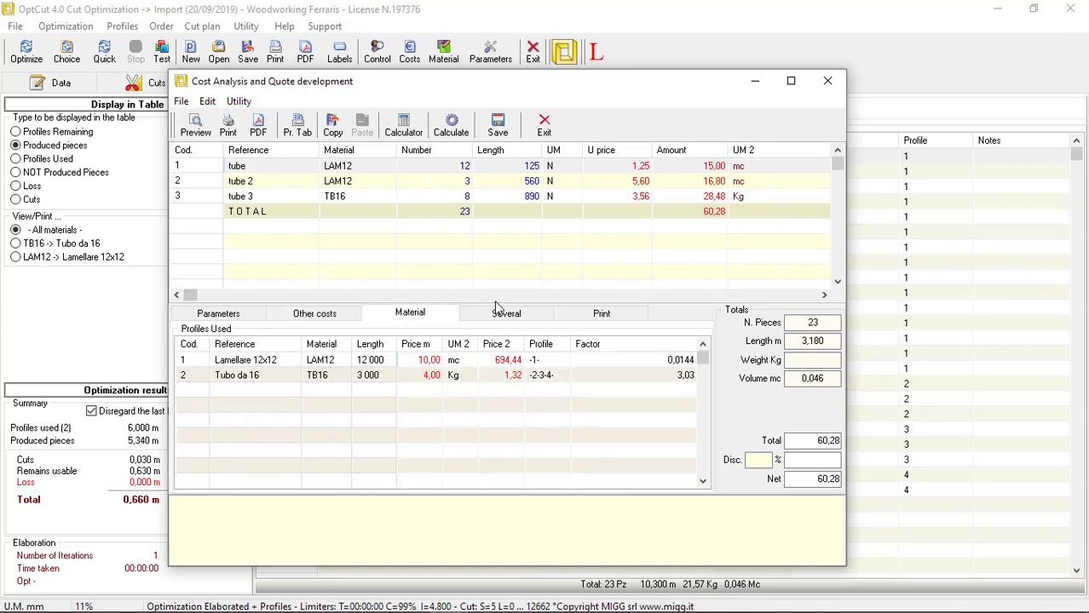
click(602, 312)
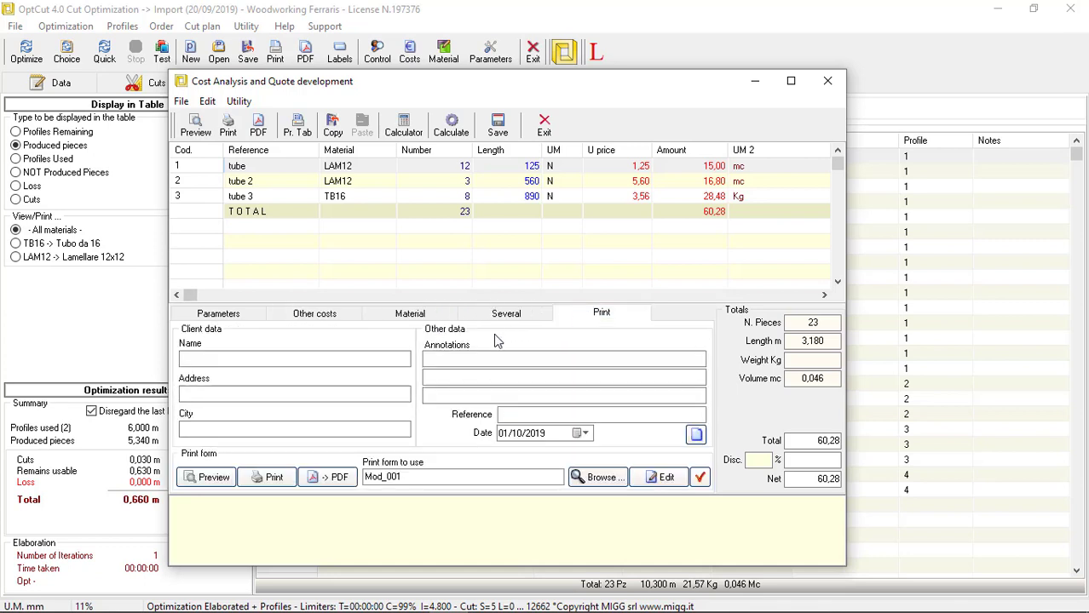
mouse_move(205, 477)
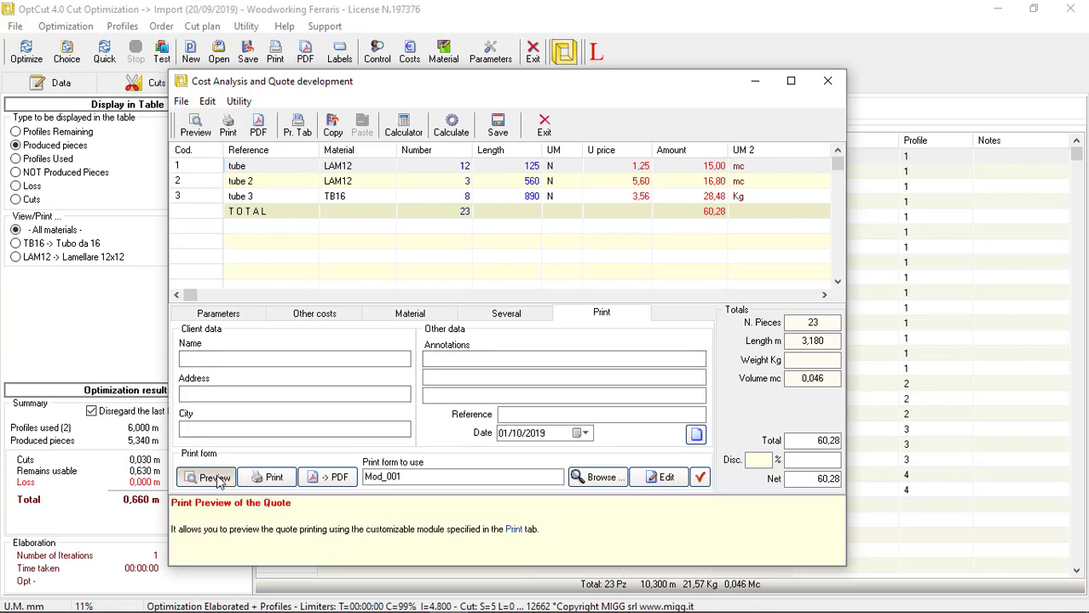
click(206, 477)
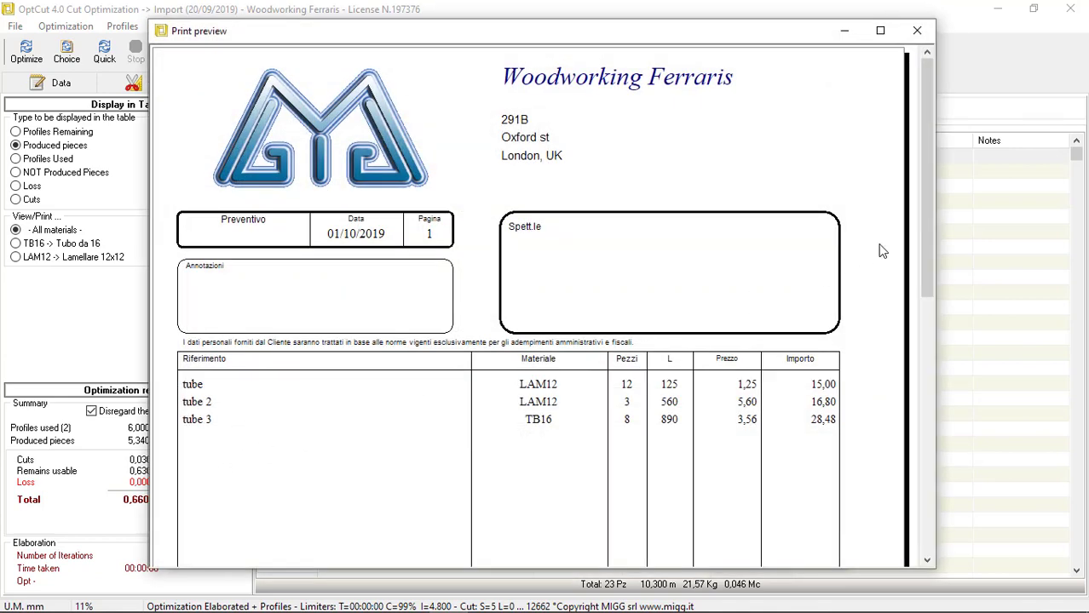